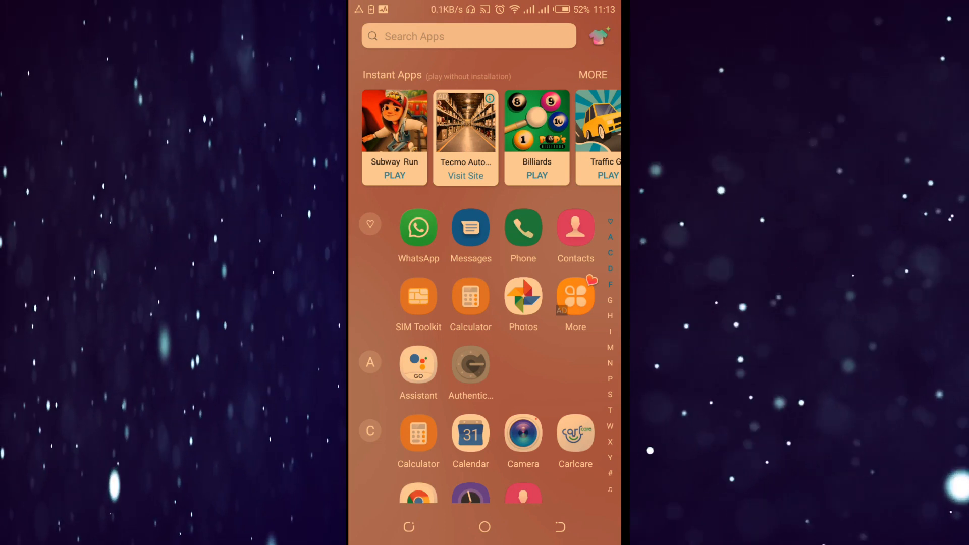
# Scroll through the app drawer past the Instant Apps carousel, then return home
pyautogui.hscroll(-3)
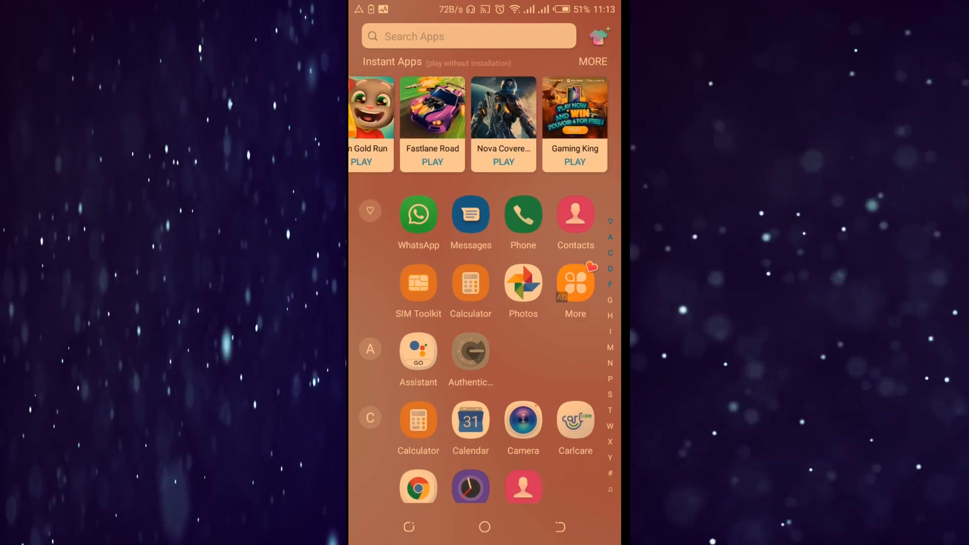
pyautogui.scroll(-3)
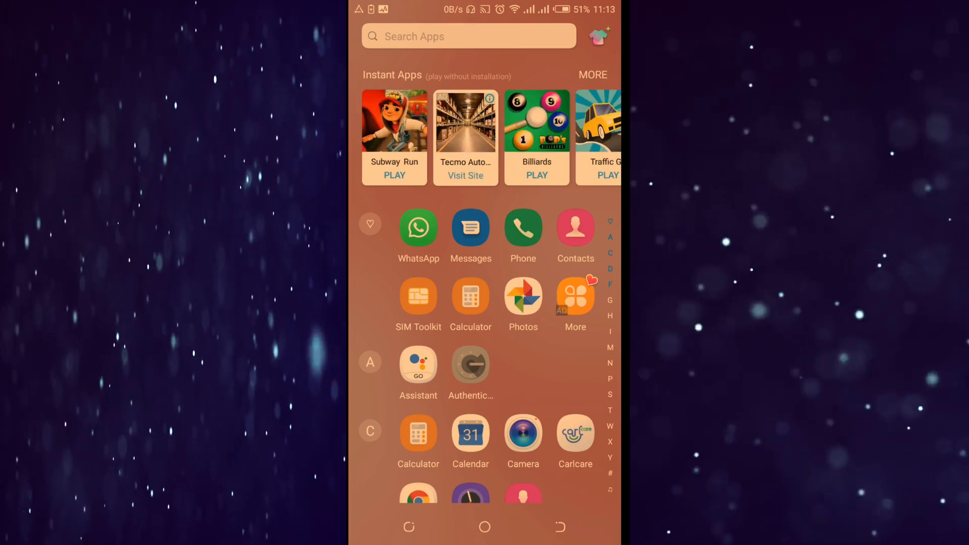
pyautogui.scroll(3)
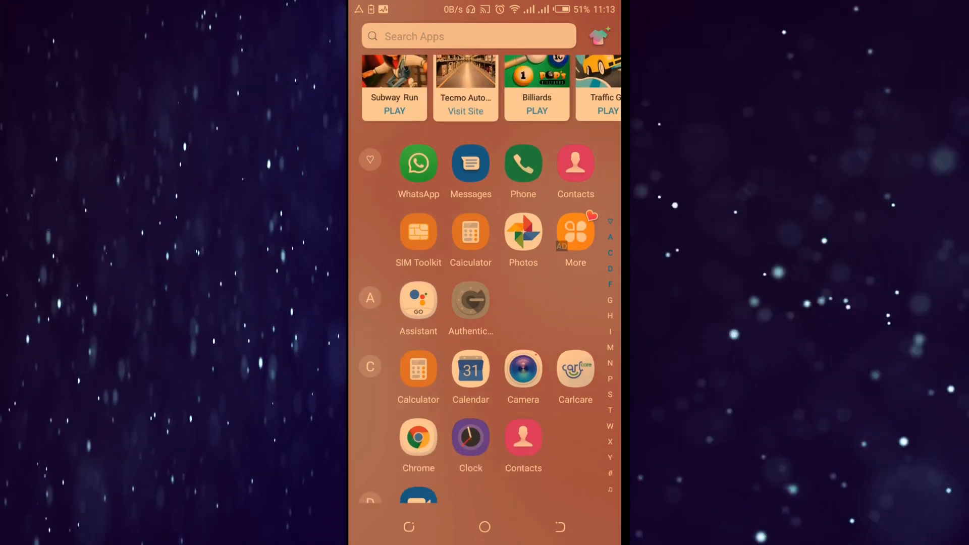
pyautogui.scroll(-3)
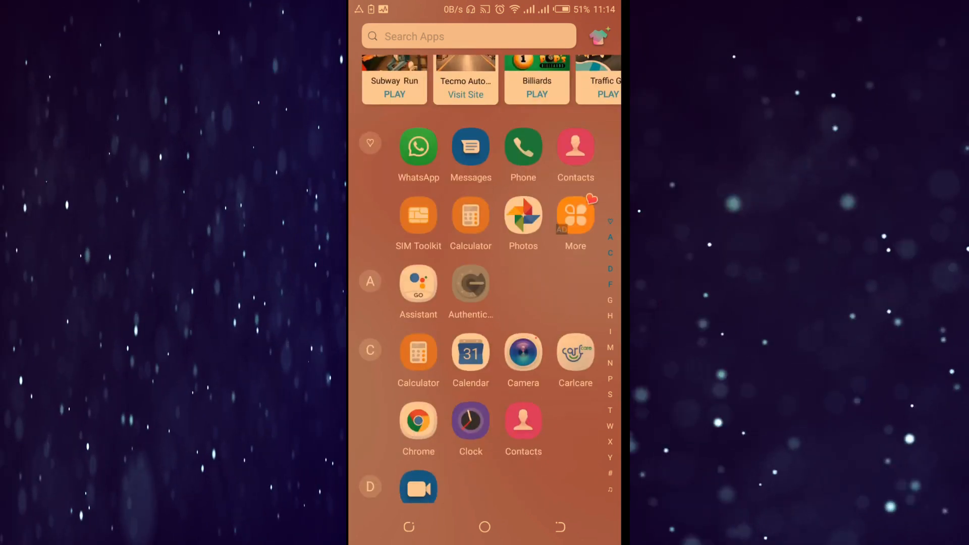
pyautogui.scroll(-3)
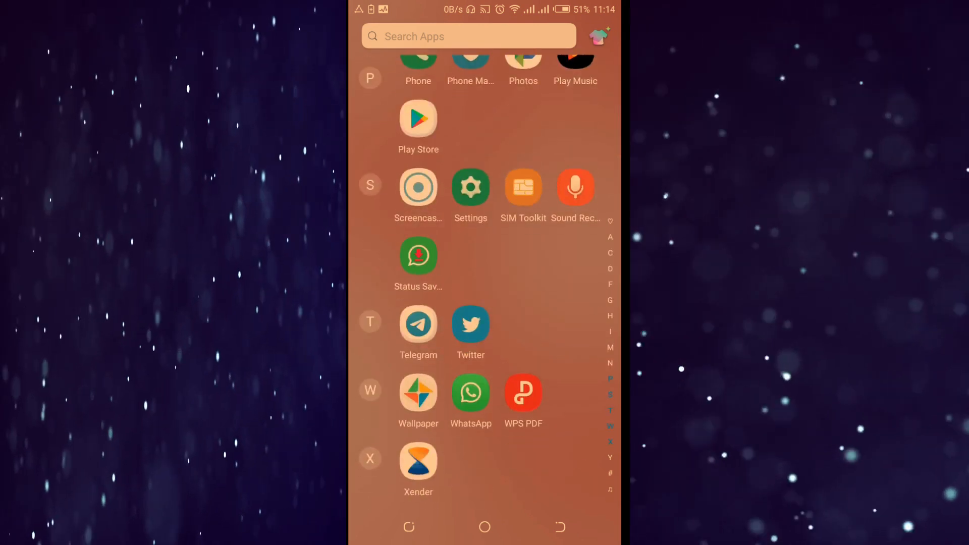
pyautogui.click(485, 527)
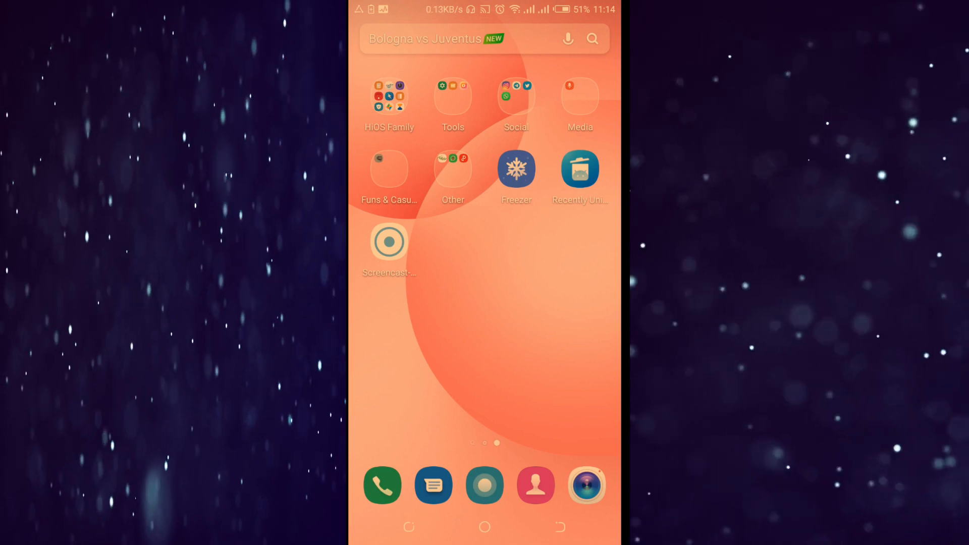
# From home screen editing mode, go to Desktop setting and then Other settings
pyautogui.click(484, 339)
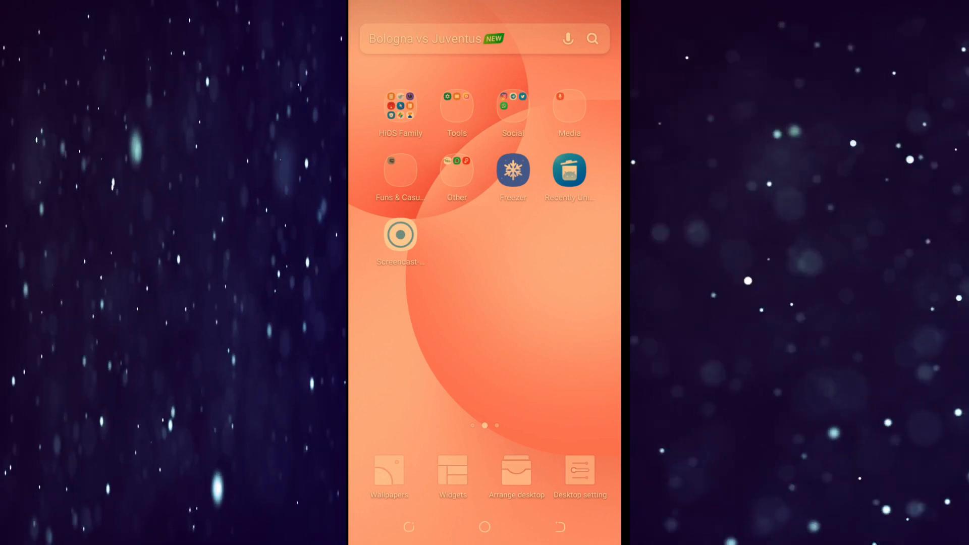
pyautogui.click(579, 476)
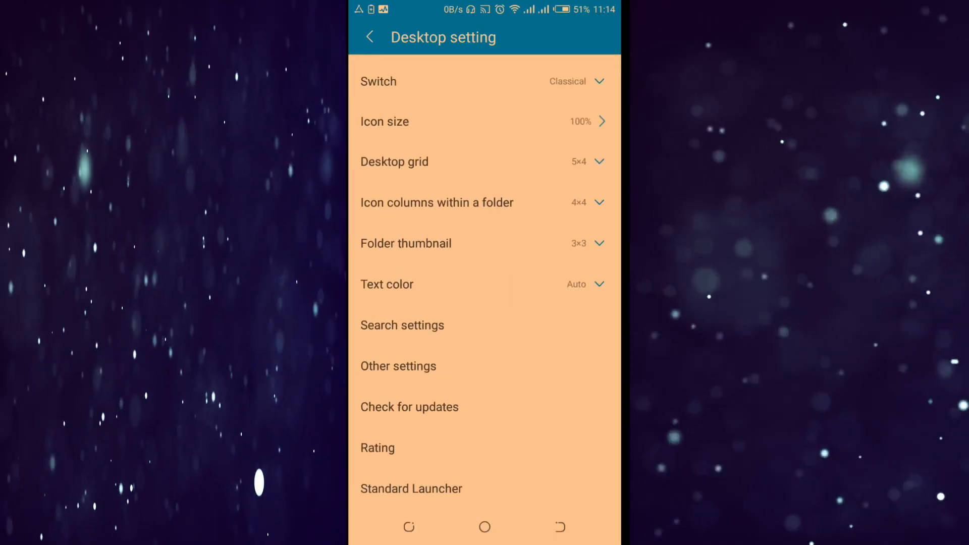
pyautogui.scroll(-3)
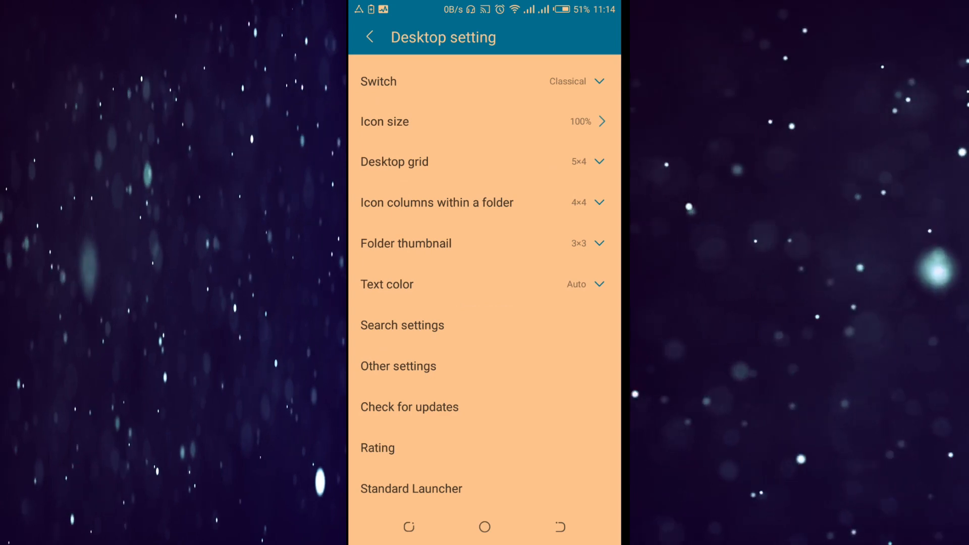
pyautogui.click(399, 365)
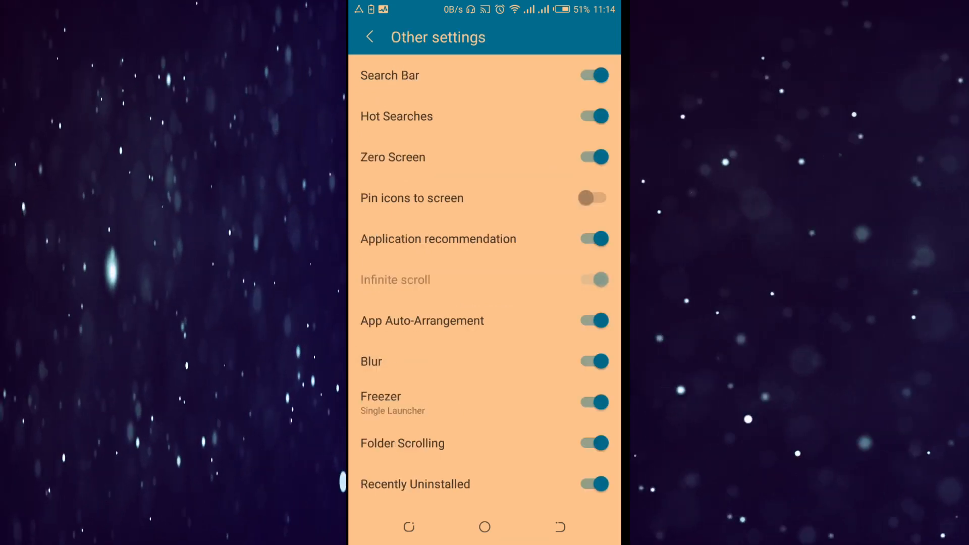
# Switch the Instant Apps toggle off and leave settings for the app drawer
pyautogui.scroll(3)
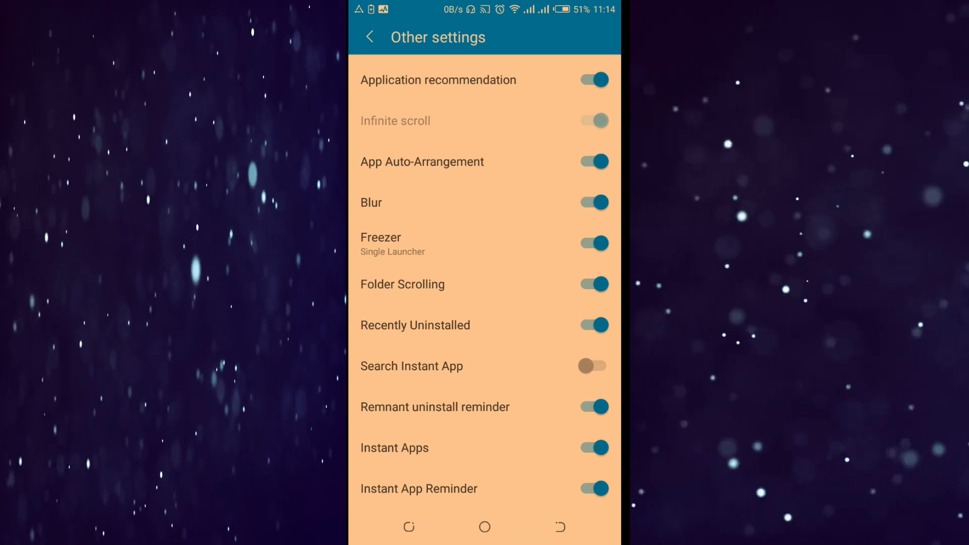
pyautogui.click(593, 448)
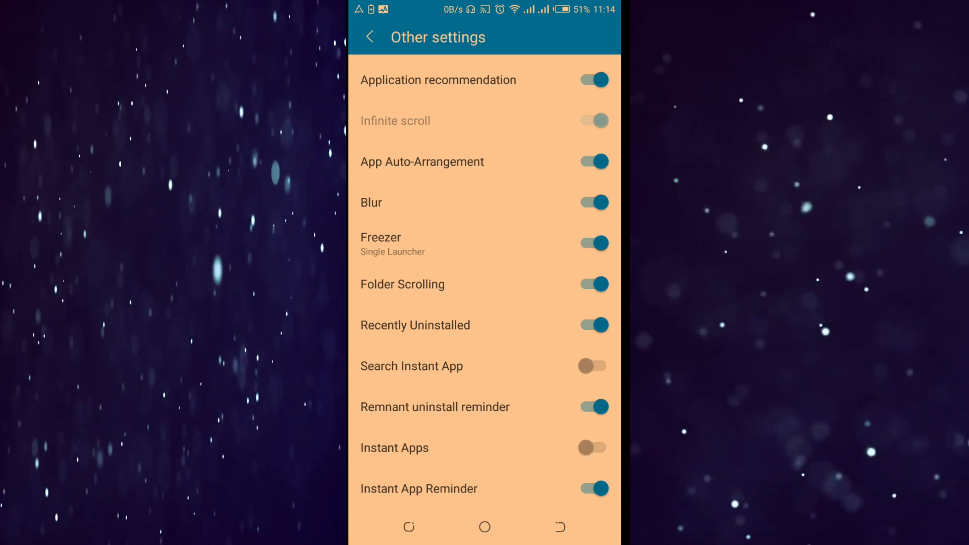
pyautogui.click(591, 488)
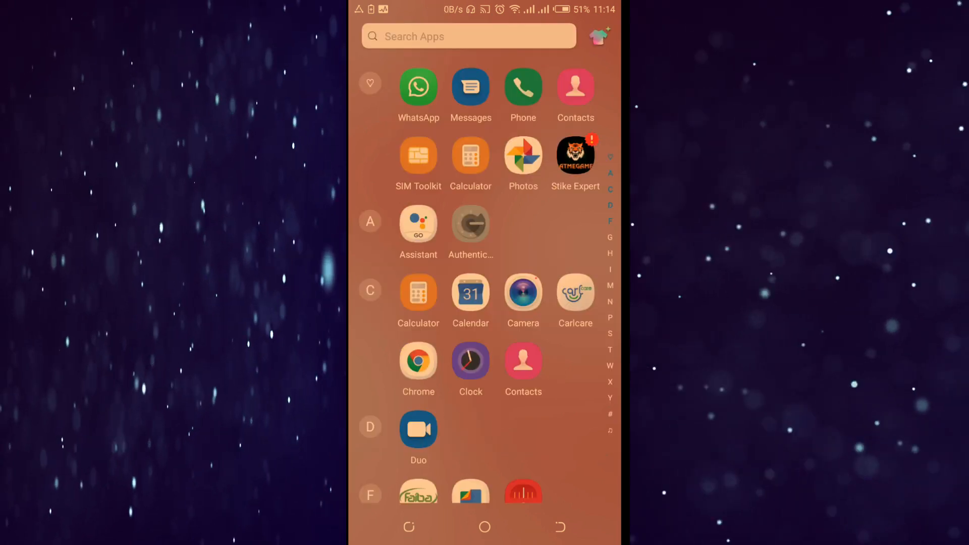
# Scroll down and back up through the app drawer to check for Instant Apps
pyautogui.scroll(-3)
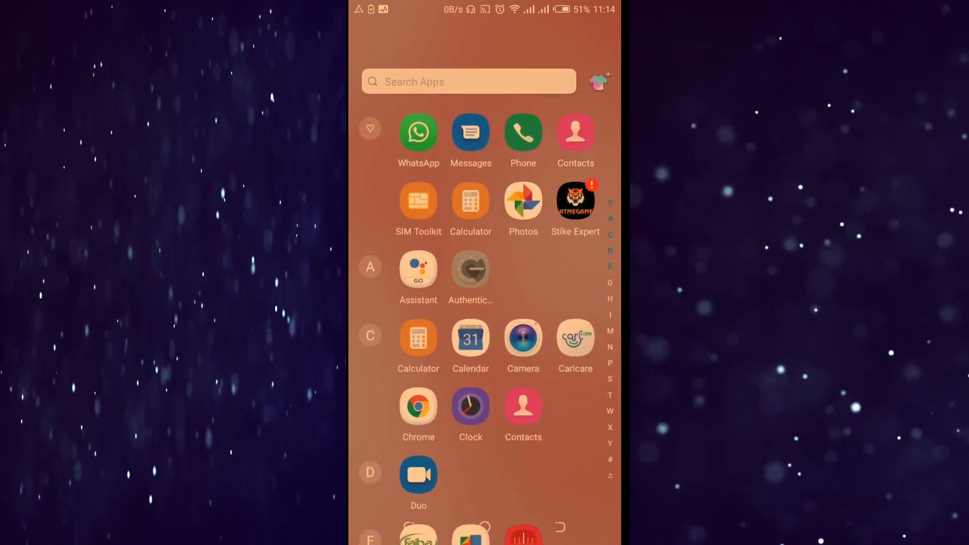
pyautogui.scroll(-3)
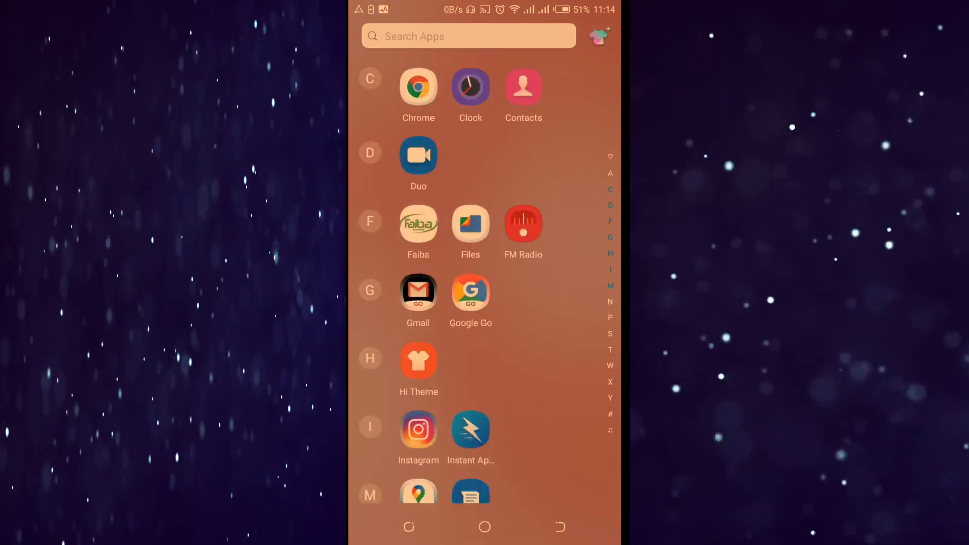
pyautogui.scroll(-3)
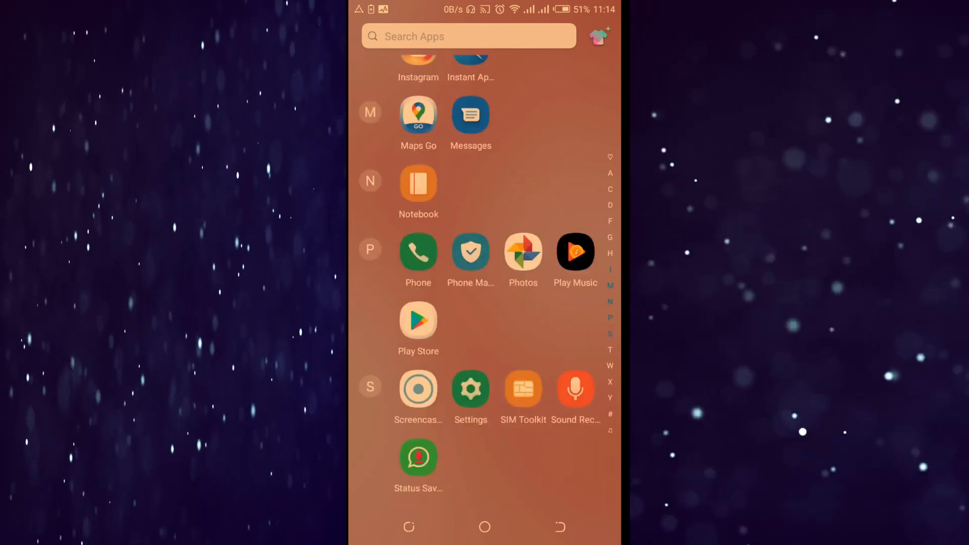
pyautogui.scroll(3)
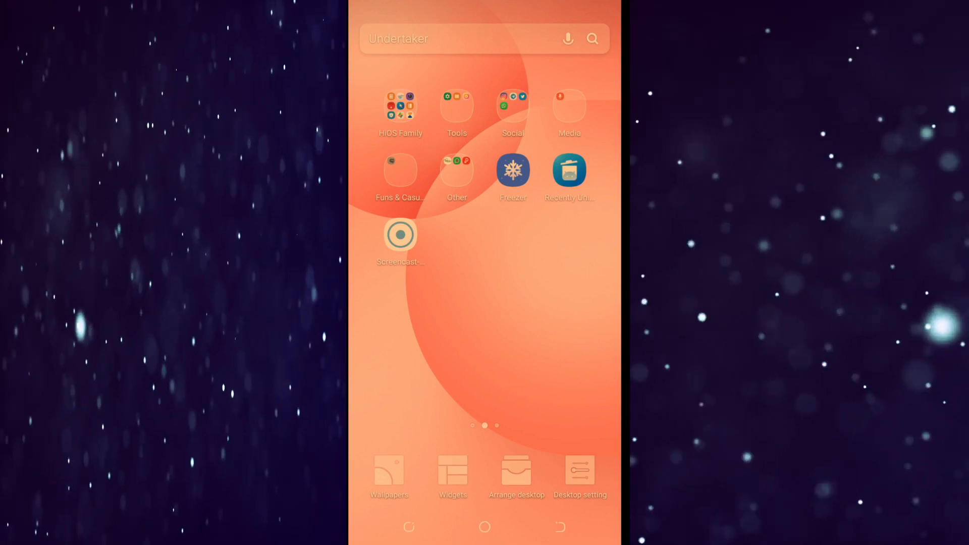
# In Desktop setting > Other settings, switch Instant Apps back on, then return to the drawer
pyautogui.click(579, 476)
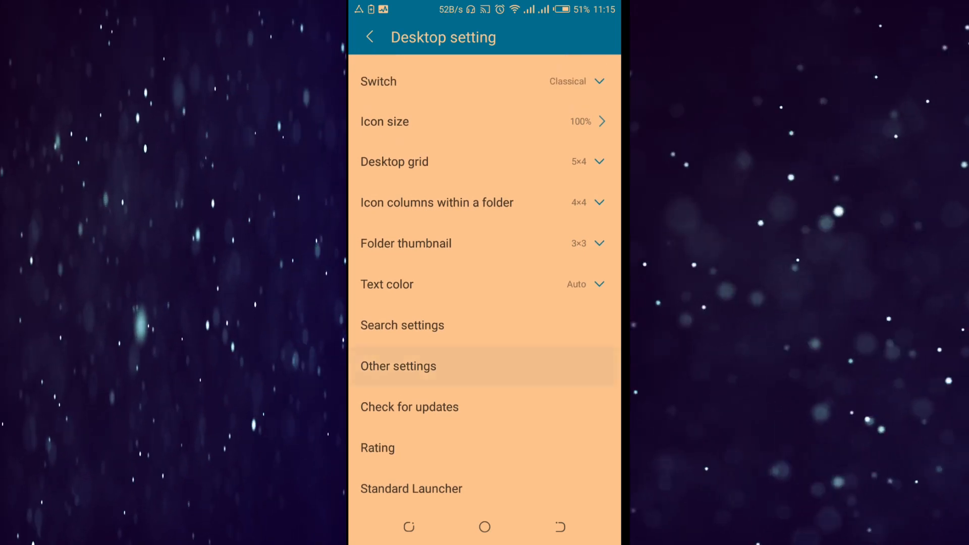
pyautogui.click(398, 366)
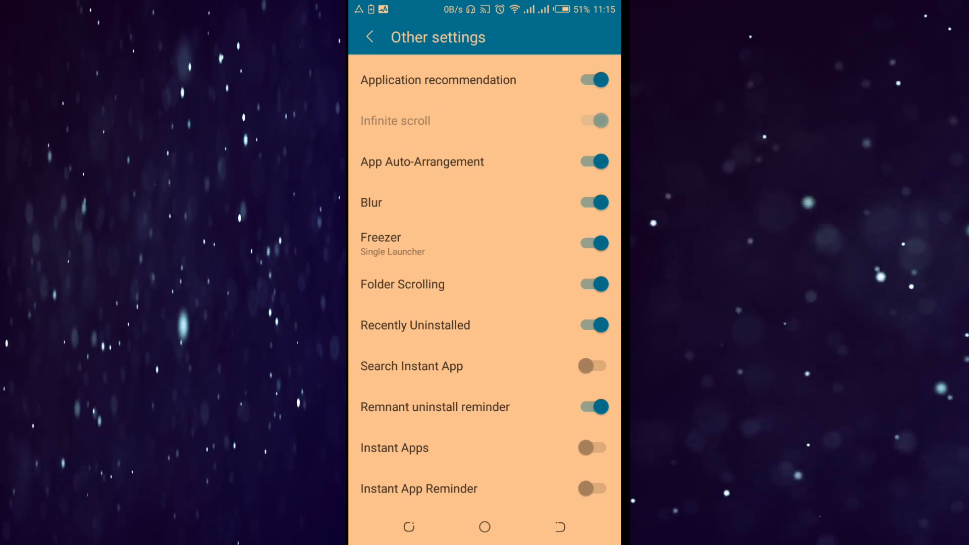
pyautogui.click(591, 447)
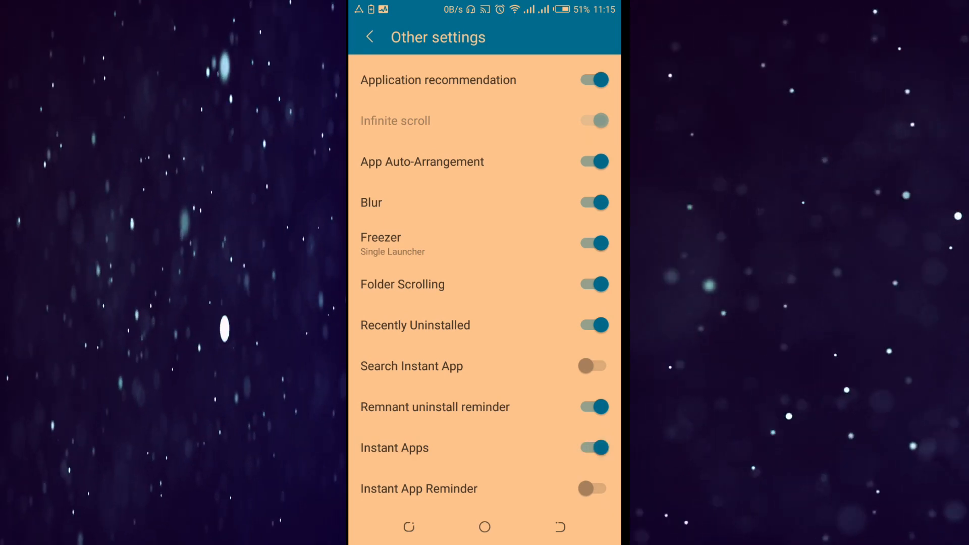
pyautogui.click(369, 37)
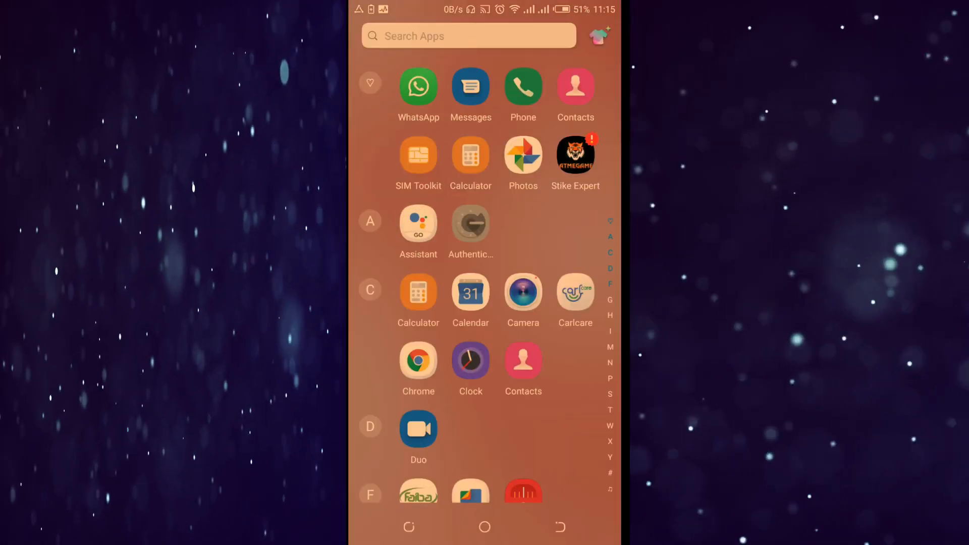
# Scroll the app drawer to confirm the Instant Apps row is back, then go home
pyautogui.scroll(-3)
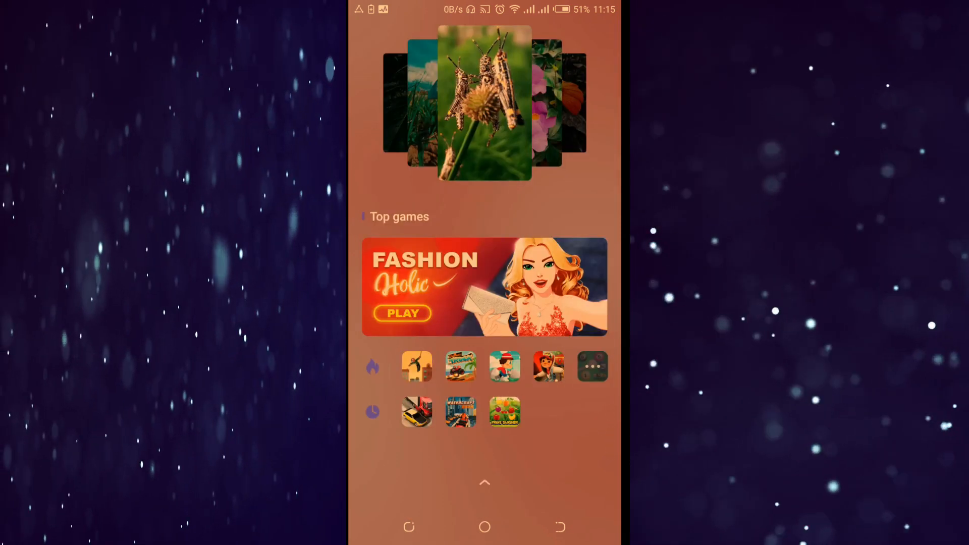
pyautogui.scroll(3)
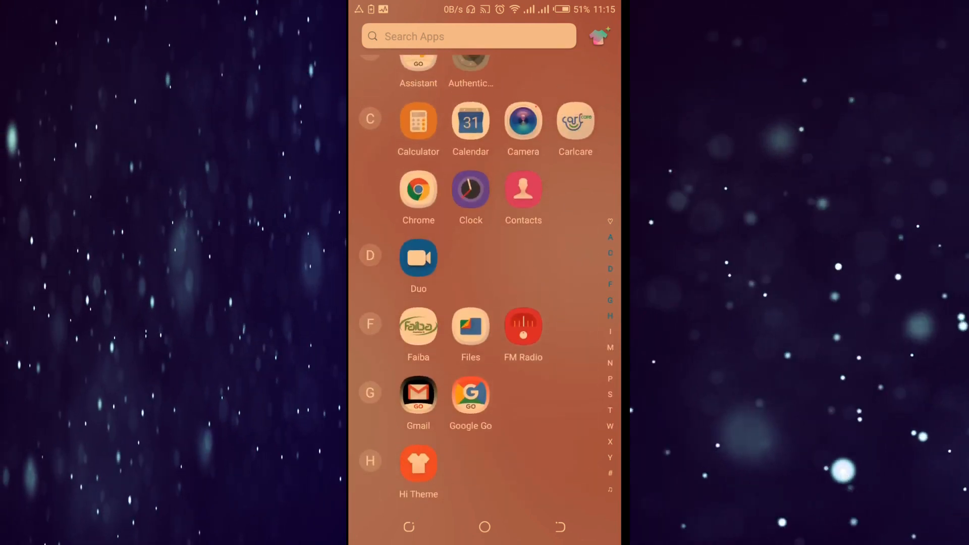
pyautogui.scroll(-3)
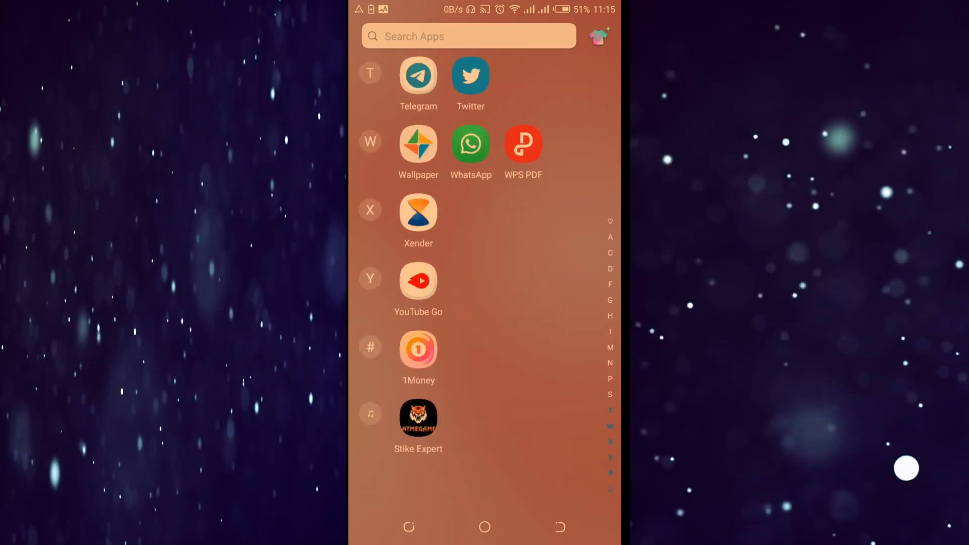
pyautogui.click(485, 527)
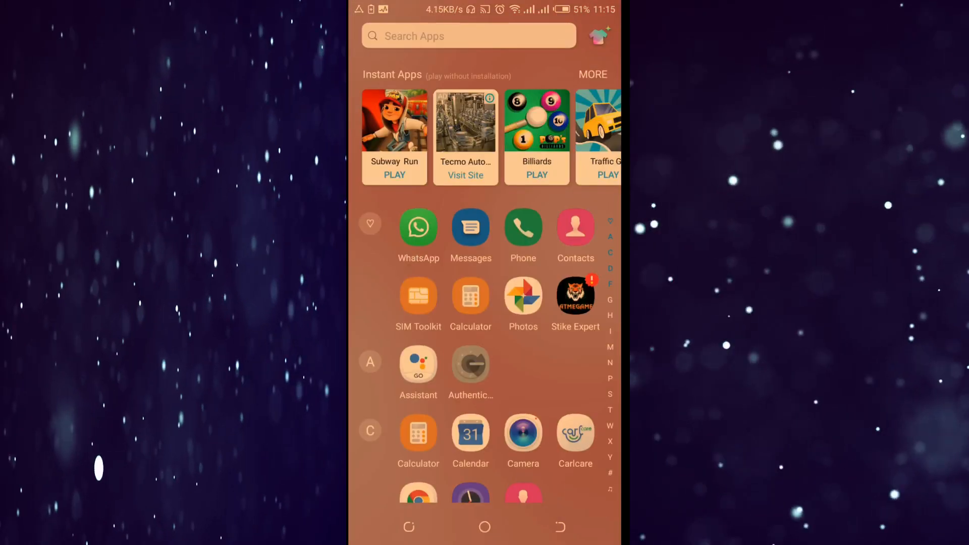
pyautogui.click(485, 526)
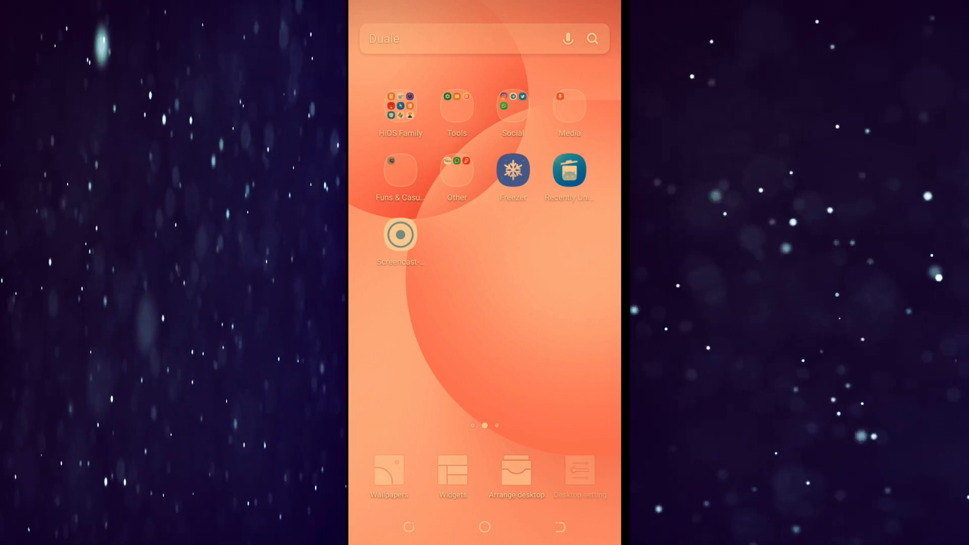
# Go to Desktop setting > Other settings and switch Instant Apps off again
pyautogui.click(579, 476)
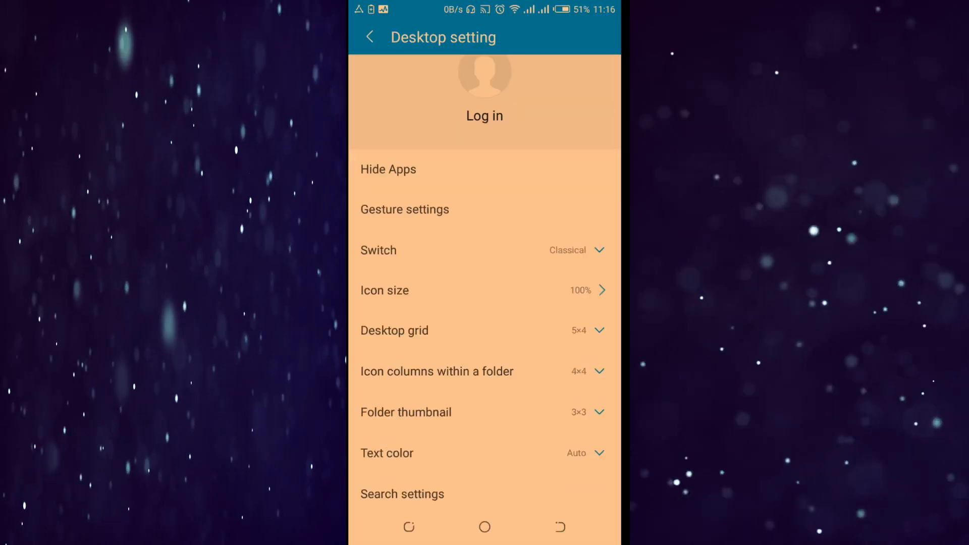
pyautogui.scroll(-3)
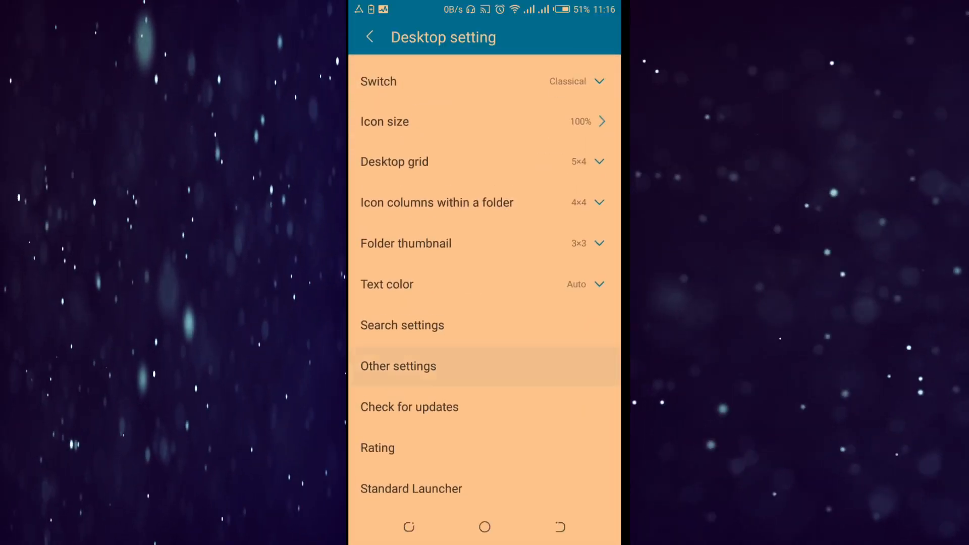
pyautogui.click(399, 366)
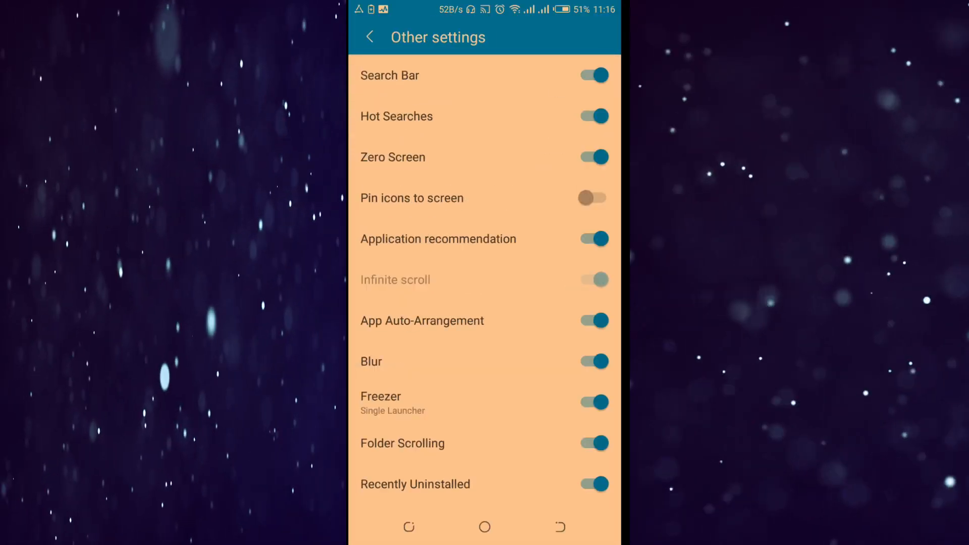
pyautogui.scroll(-3)
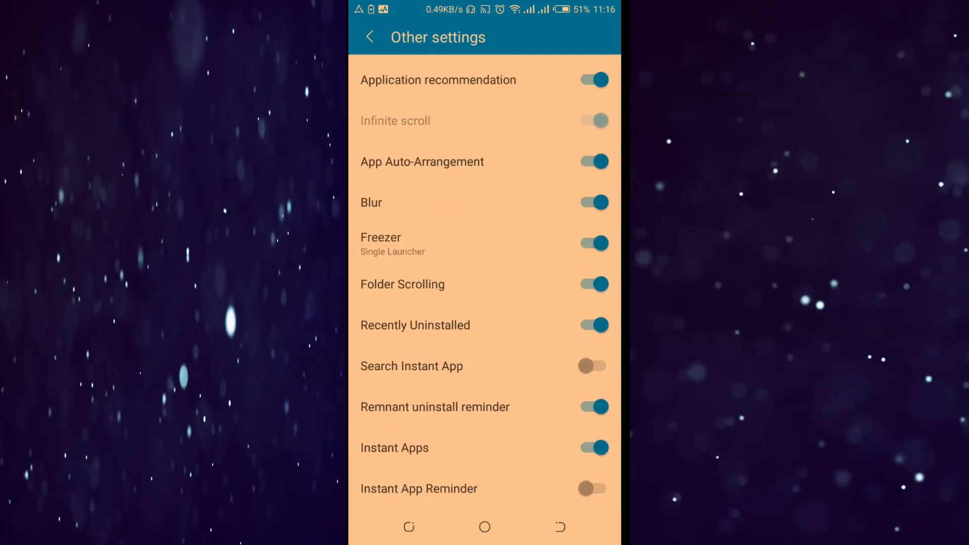
pyautogui.click(591, 448)
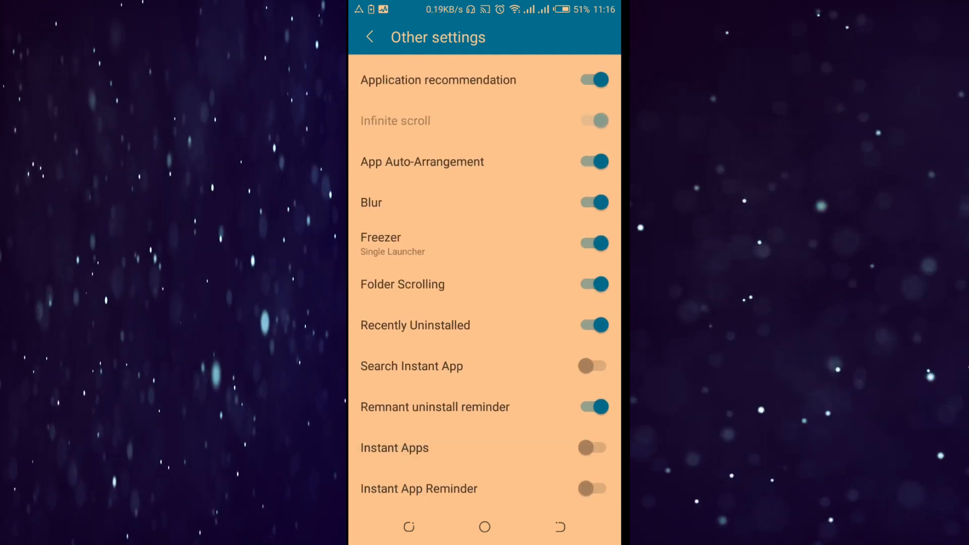